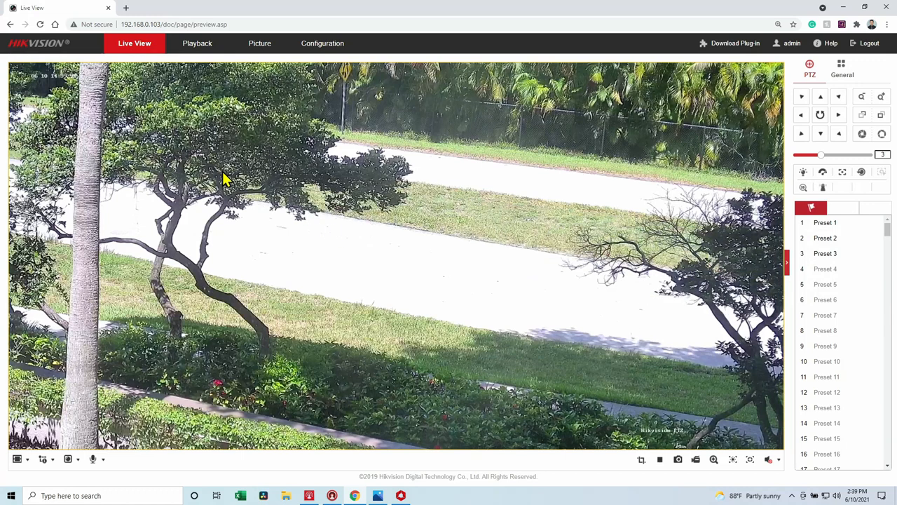
mouse_move(265, 165)
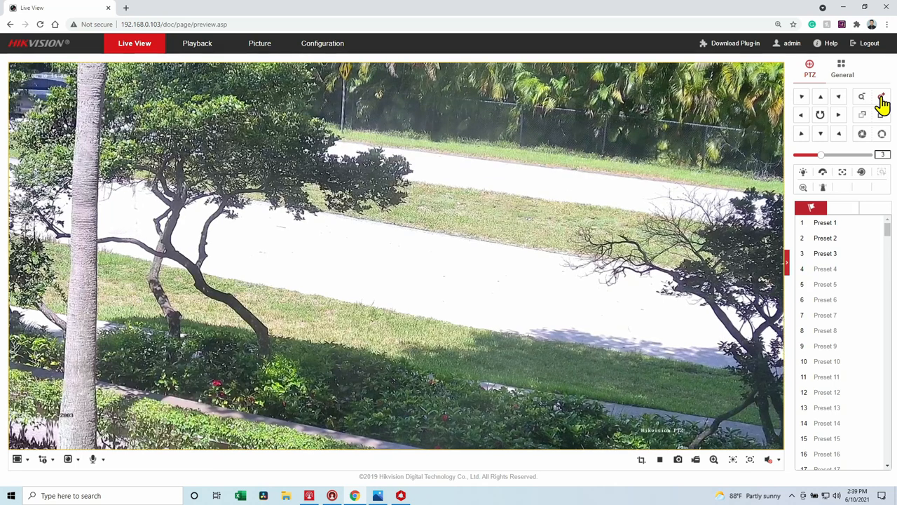
Zoom the PTZ camera in twice, back out once, then tilt it upward.
left_click(882, 97)
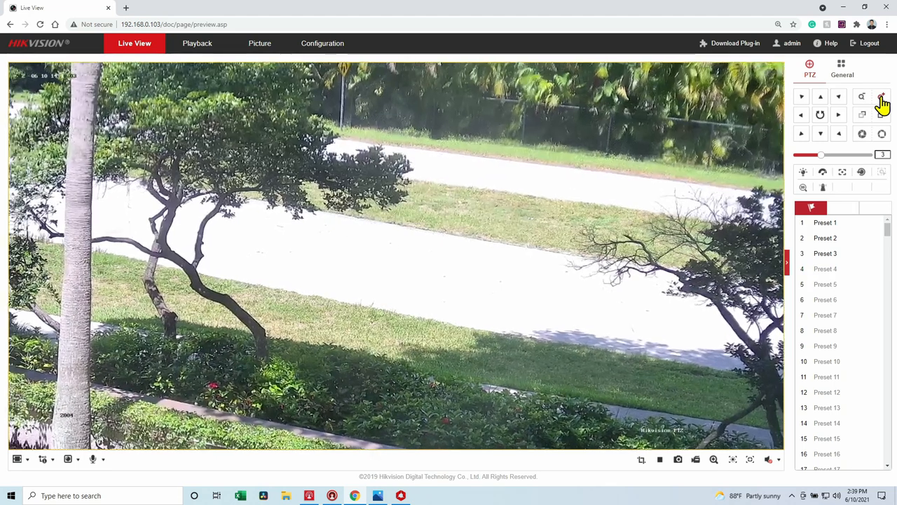
left_click(882, 96)
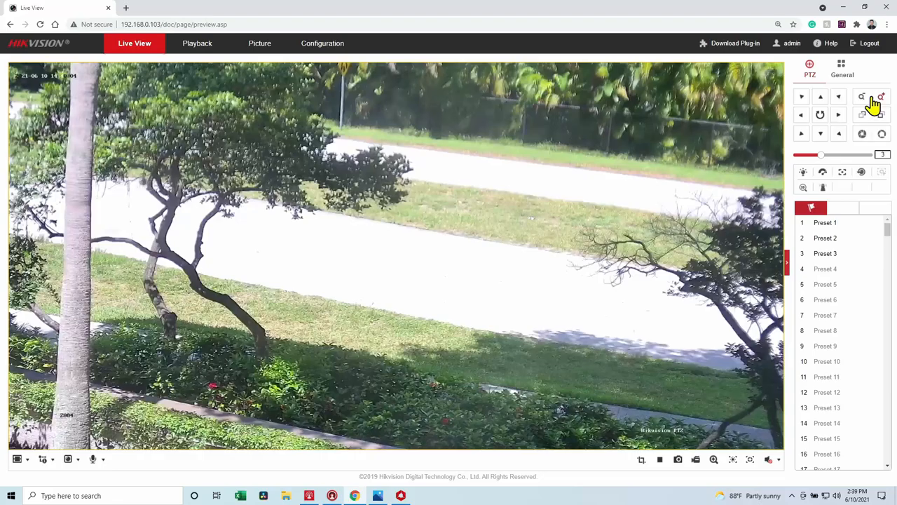
left_click(863, 97)
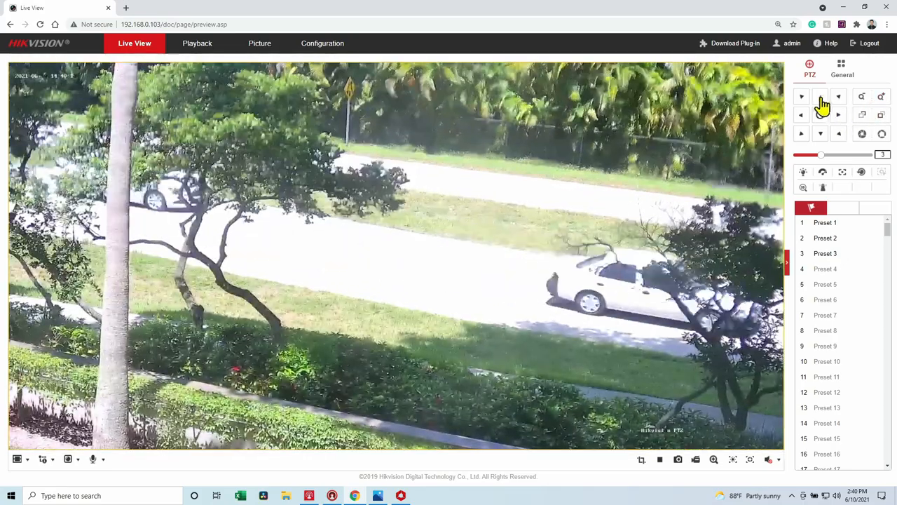
left_click(820, 96)
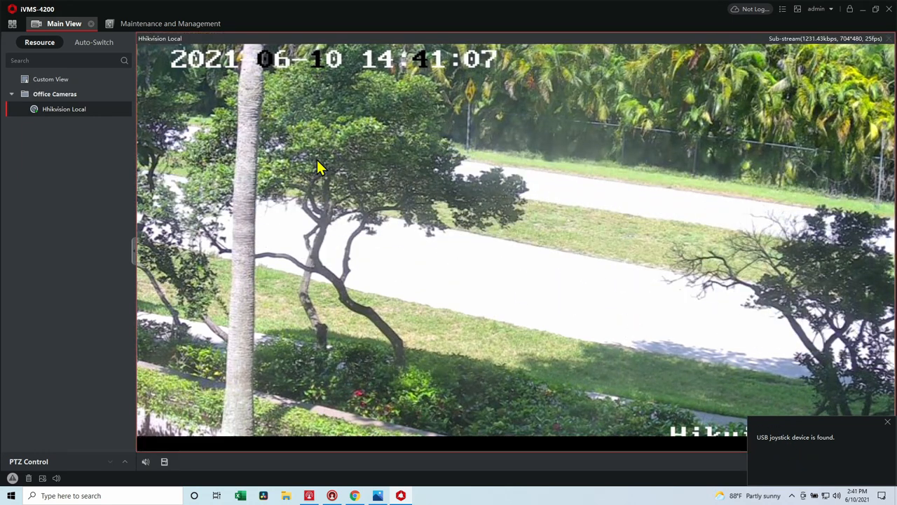
Open Maintenance and Management, then System Configuration's Keyboard and Joystick settings.
left_click(171, 23)
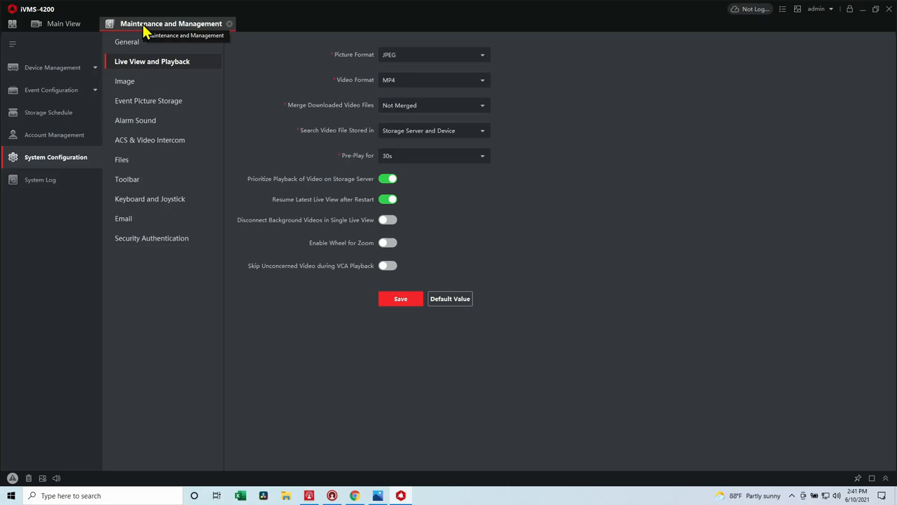
mouse_move(145, 33)
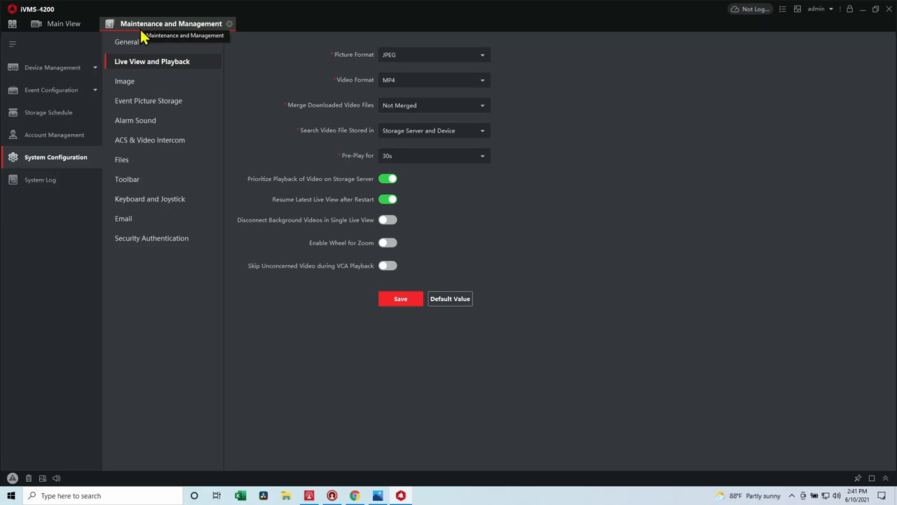
mouse_move(150, 198)
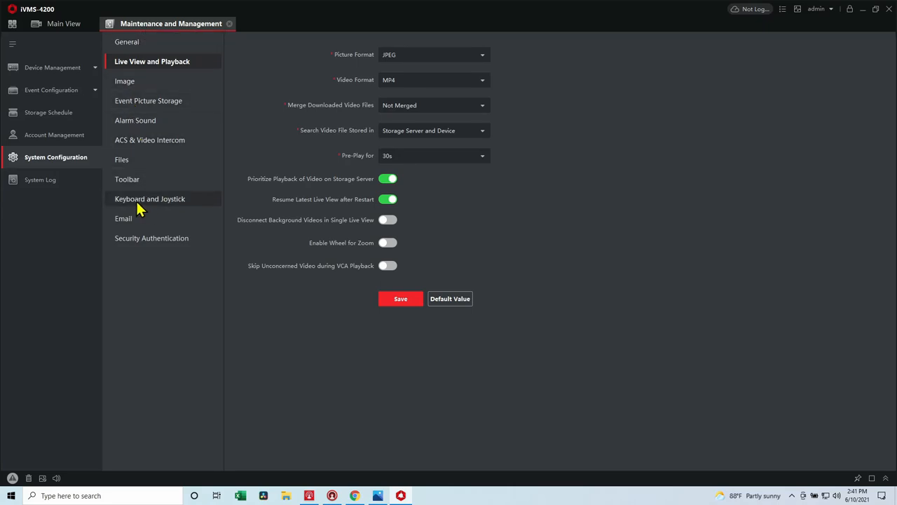
left_click(150, 198)
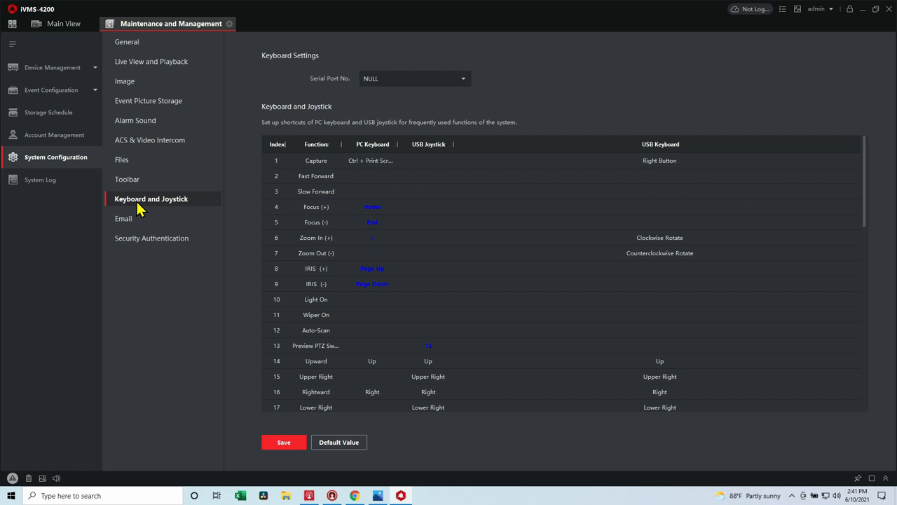
mouse_move(317, 155)
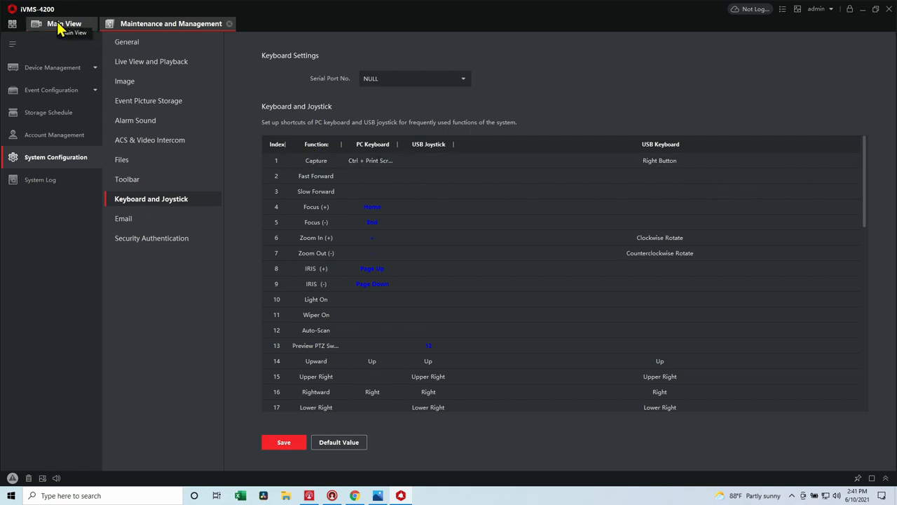
Return to the Main View live feed to steer the camera with the joystick.
left_click(64, 23)
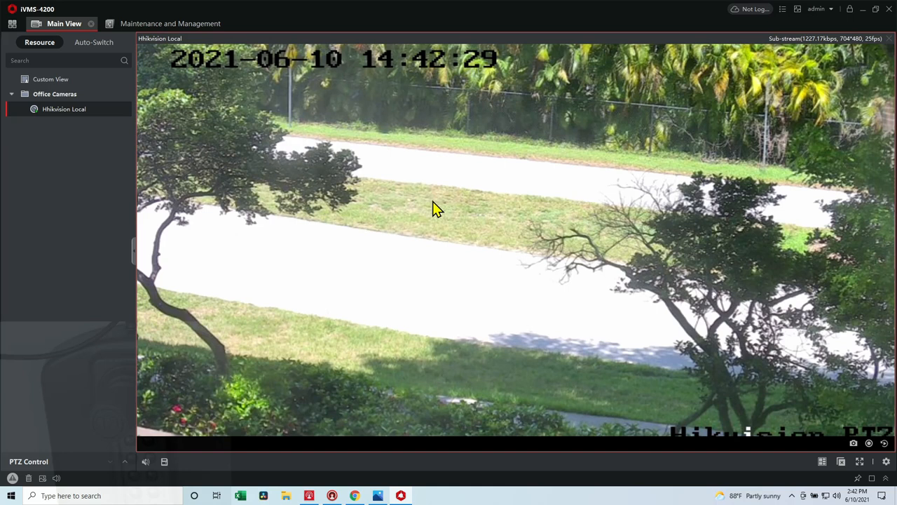
mouse_move(271, 269)
type("c")
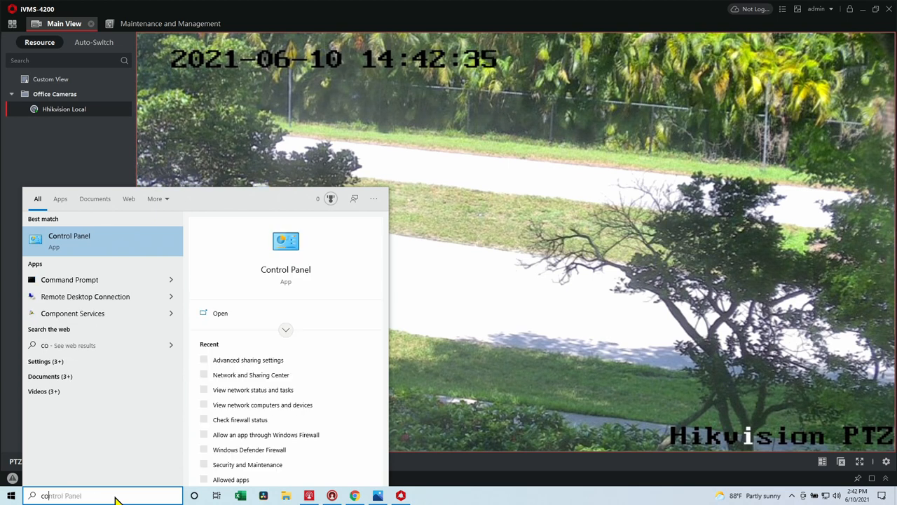
Search Windows for 'controller' and open 'Set up USB game controllers'.
type("onroll")
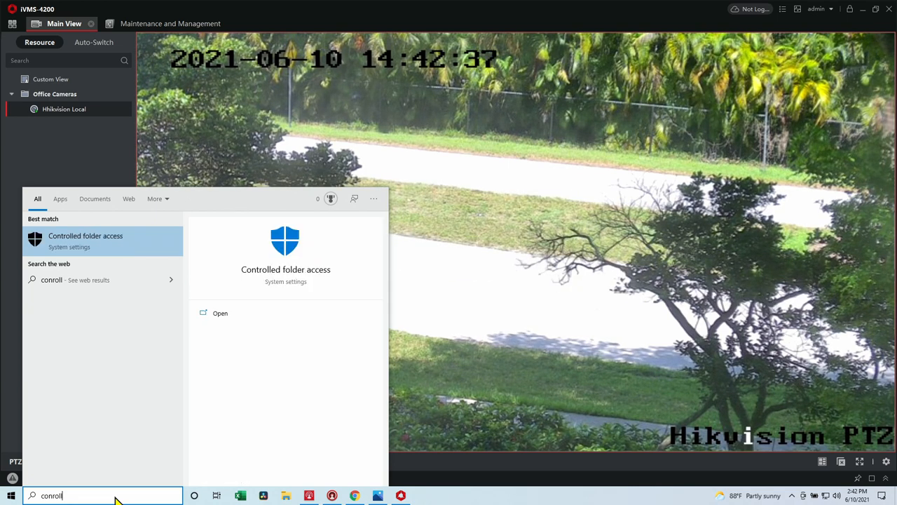
type("ler")
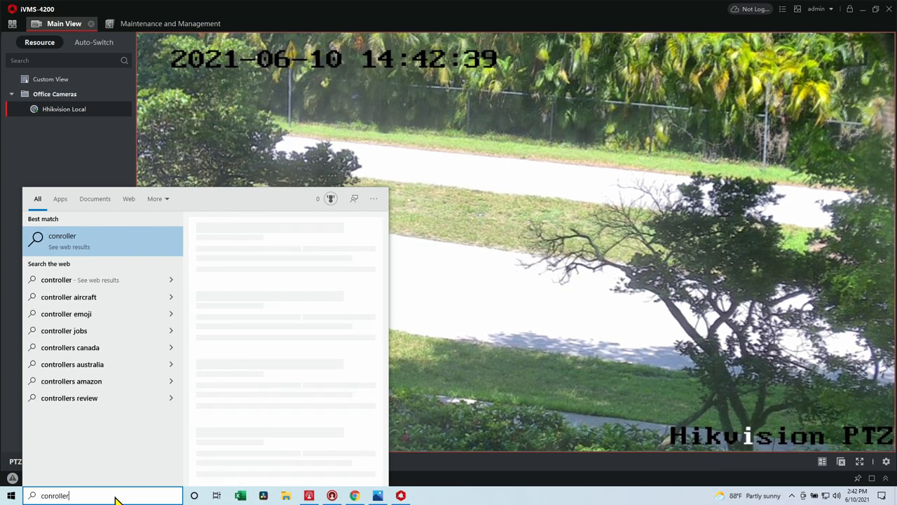
key("BackSpace")
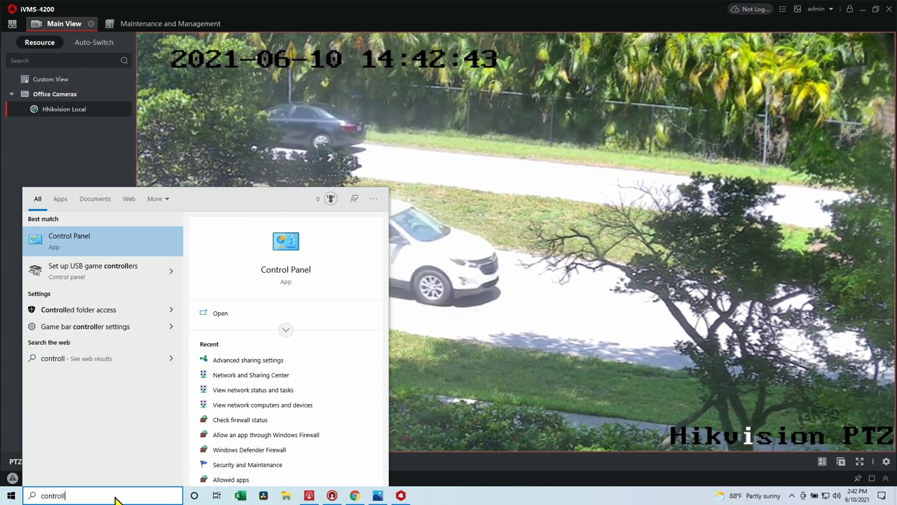
left_click(93, 265)
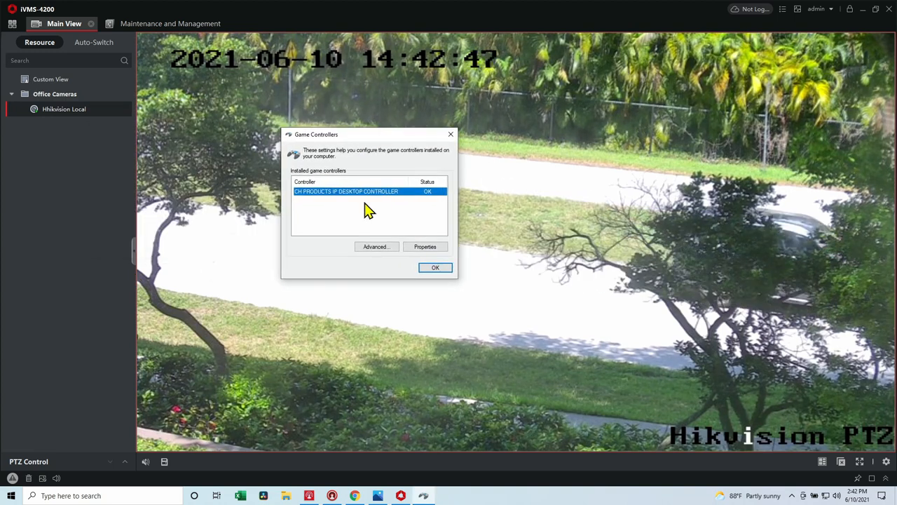
Open Properties for CH Products IP Desktop Controller to view its Test page.
left_click(426, 246)
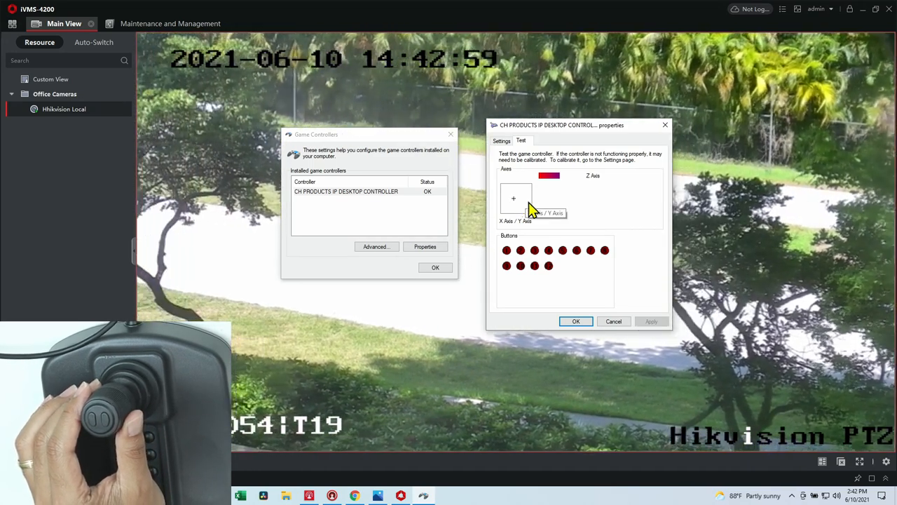
mouse_move(557, 213)
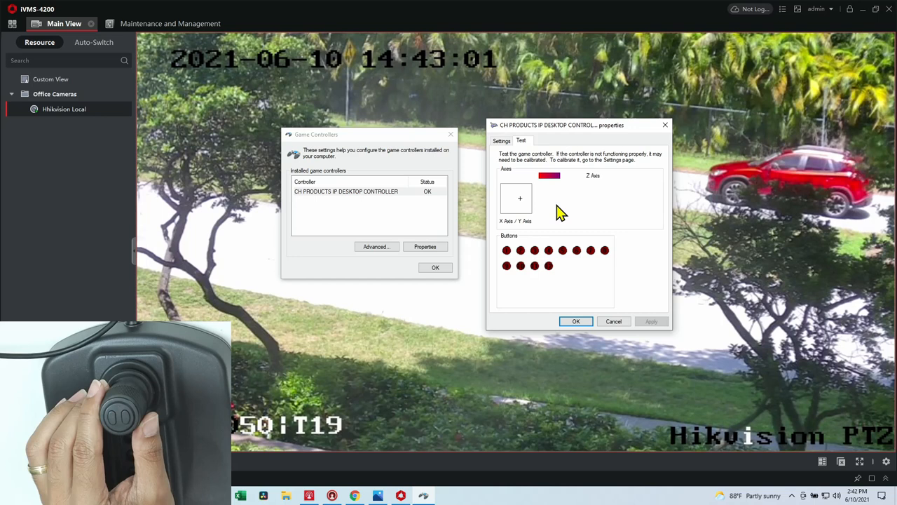